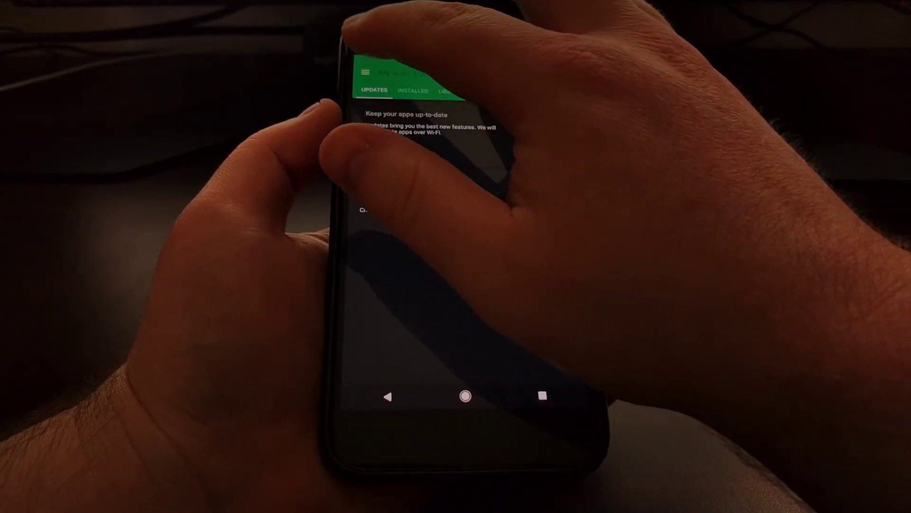
Step: Show the Play Store navigation drawer listing sections, account, Settings and Help
click(366, 72)
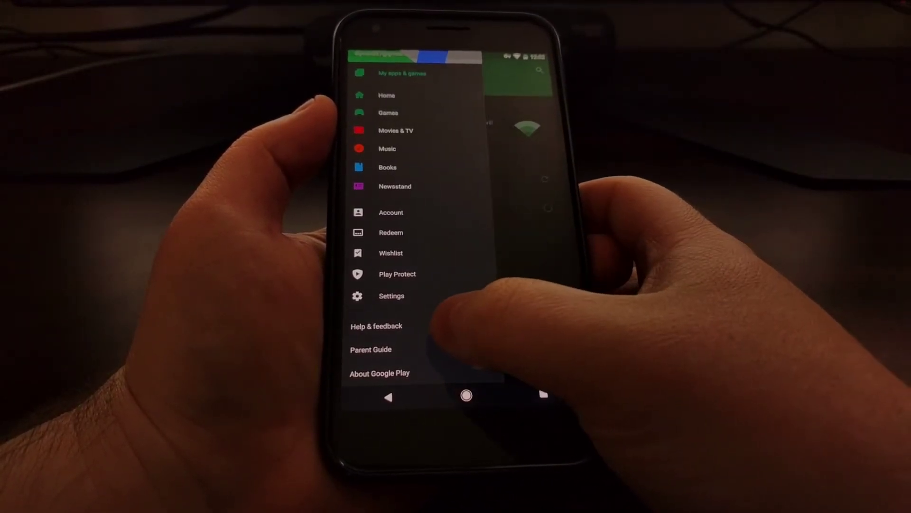